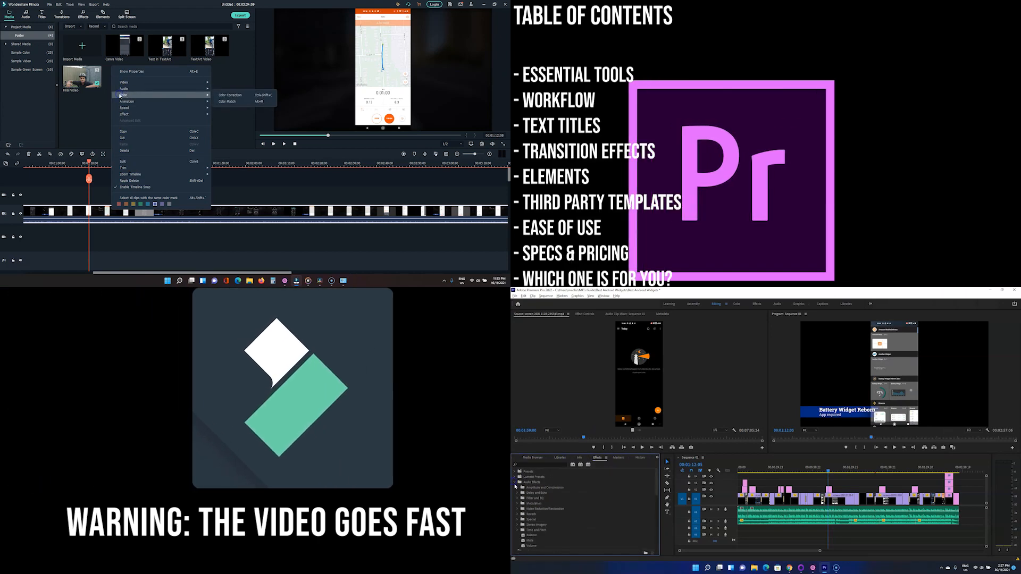
Show Filmora's imported media and scrub the preview ahead to the Pros slide.
left_click(243, 96)
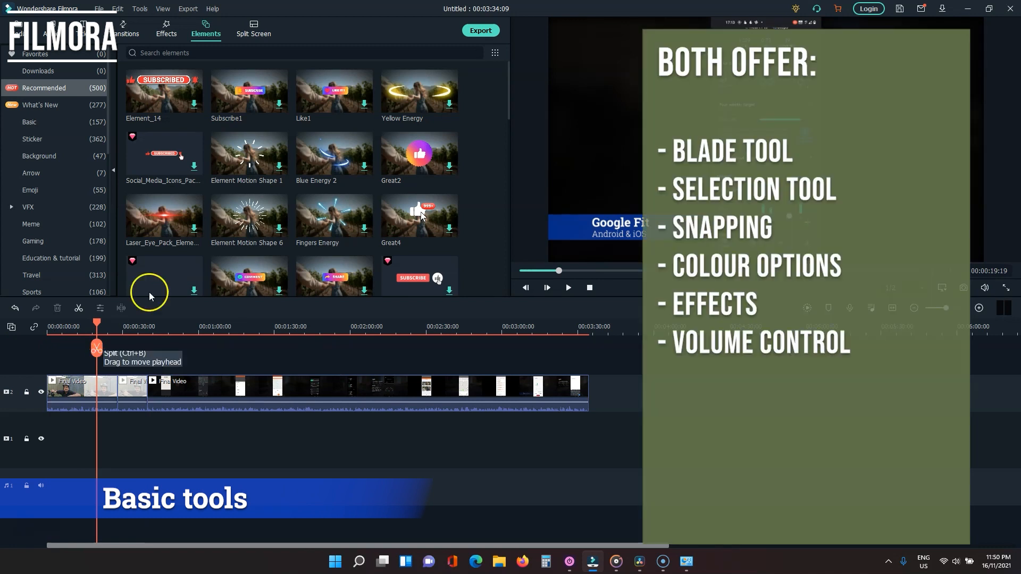
mouse_move(189, 242)
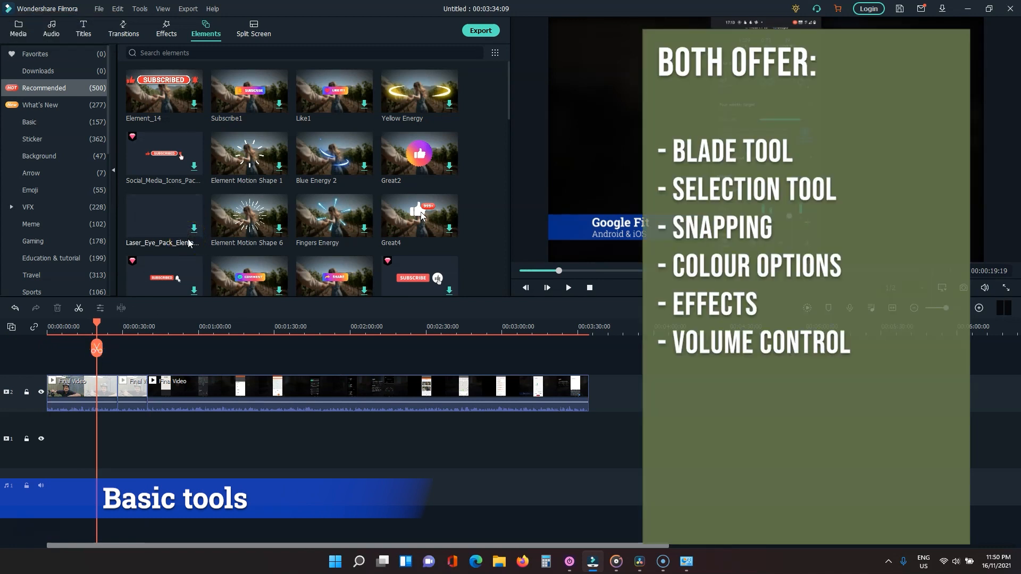
left_click(18, 29)
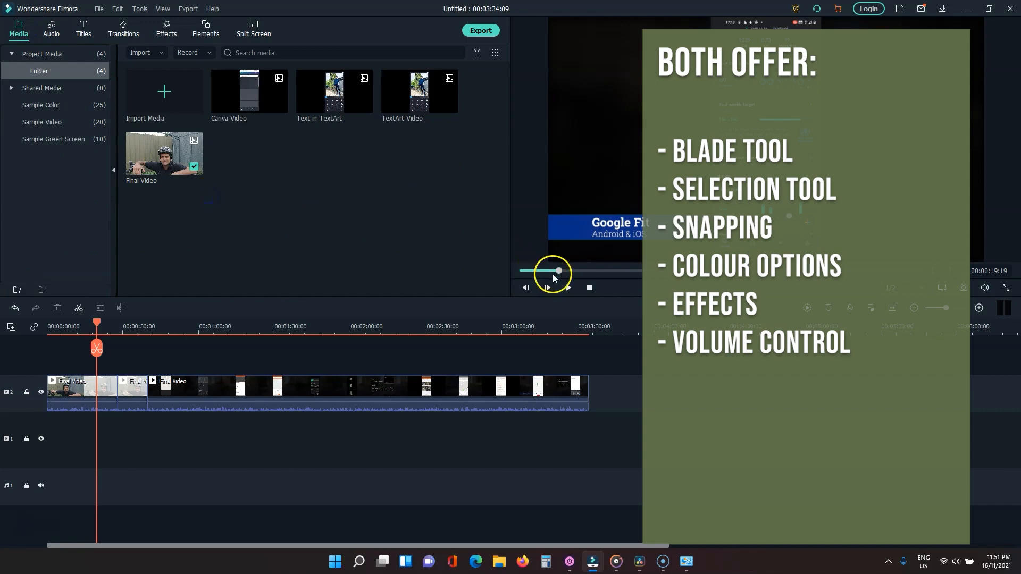
left_click_drag(96, 322, 147, 322)
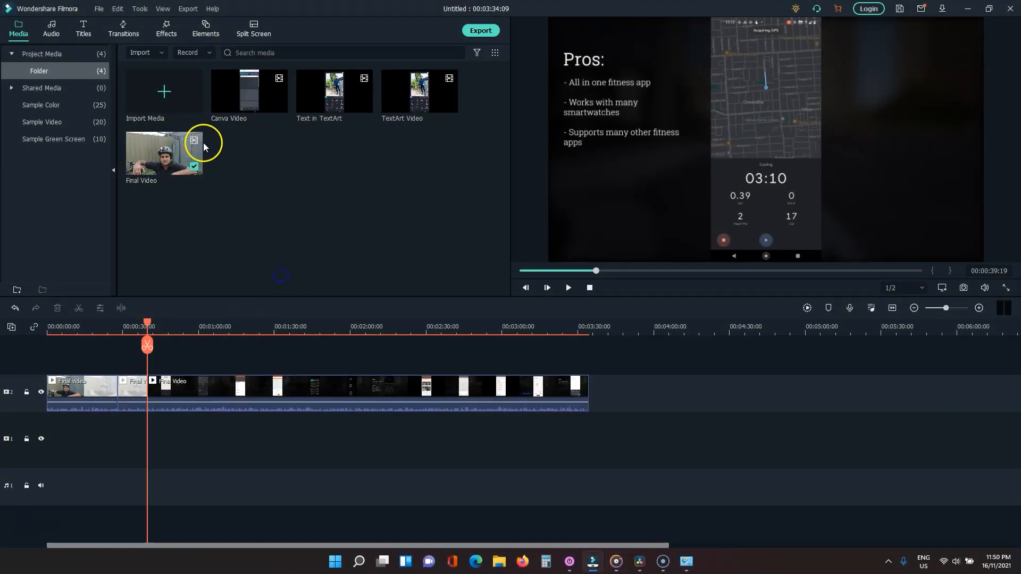
Open Filmora's Audio music library, then show File > Record Media options.
left_click(51, 28)
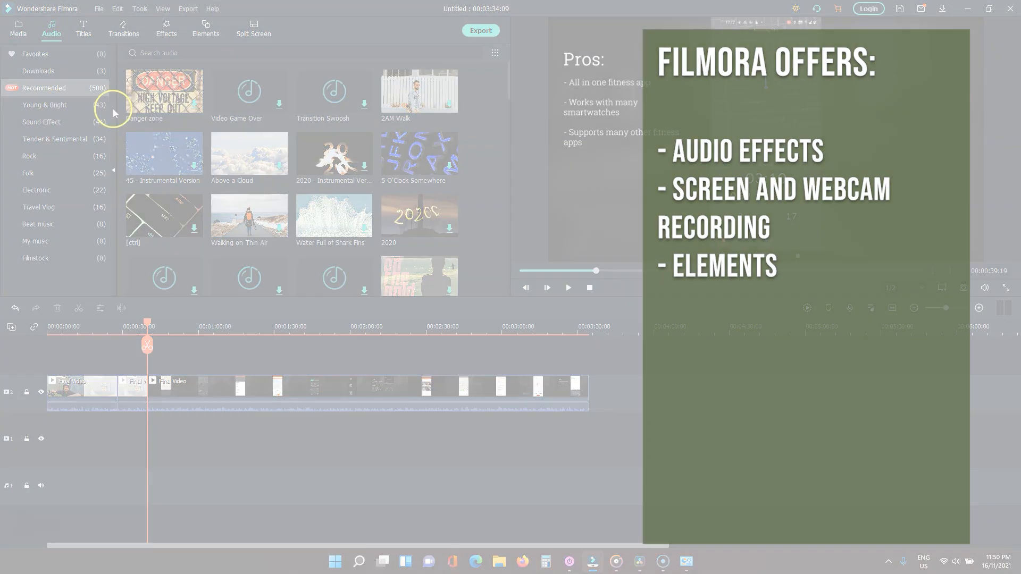
left_click(98, 9)
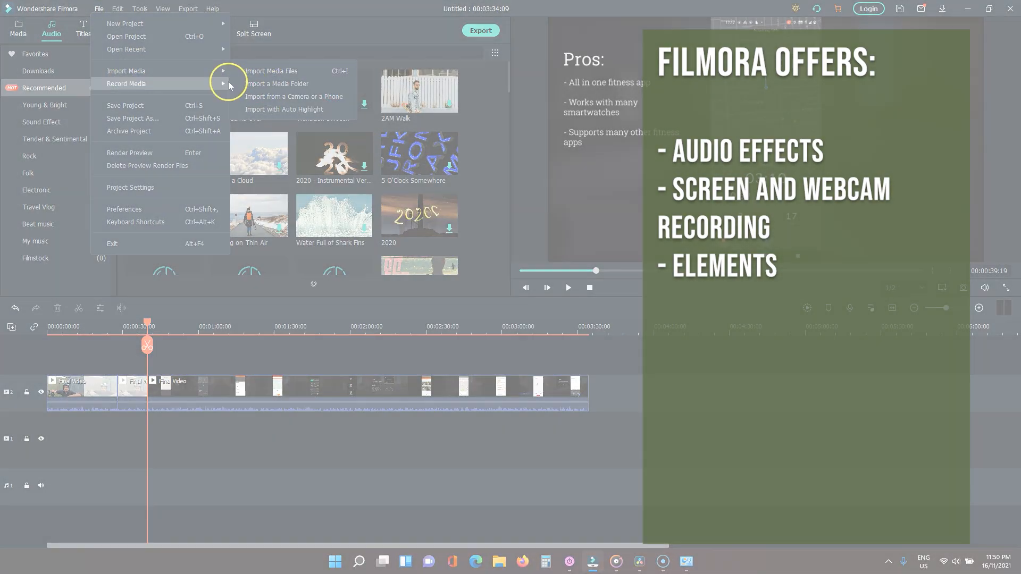
left_click(206, 29)
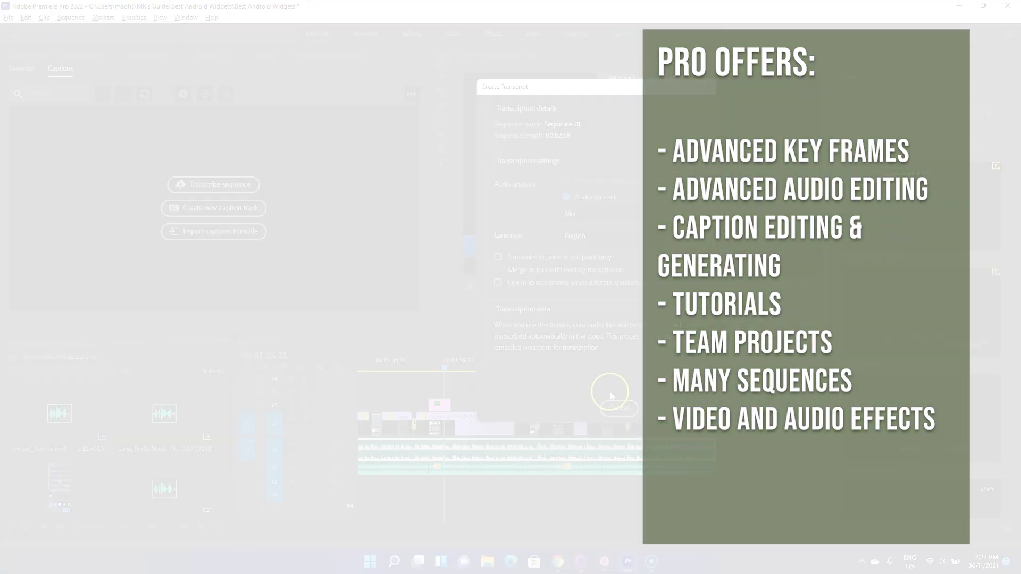
Browse Premiere Pro's audio clip settings and the Media Browser drives.
left_click(8, 18)
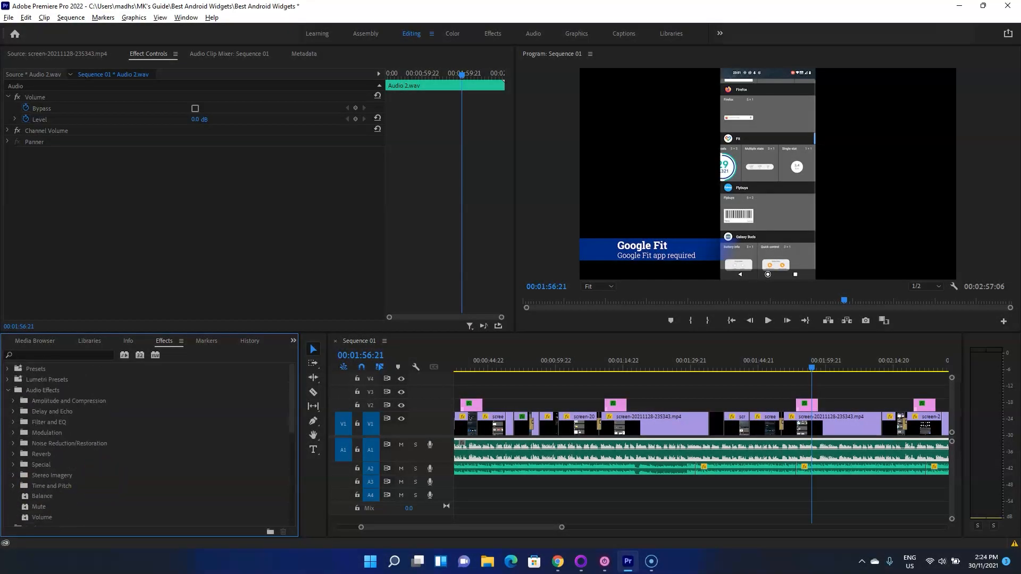
mouse_move(104, 481)
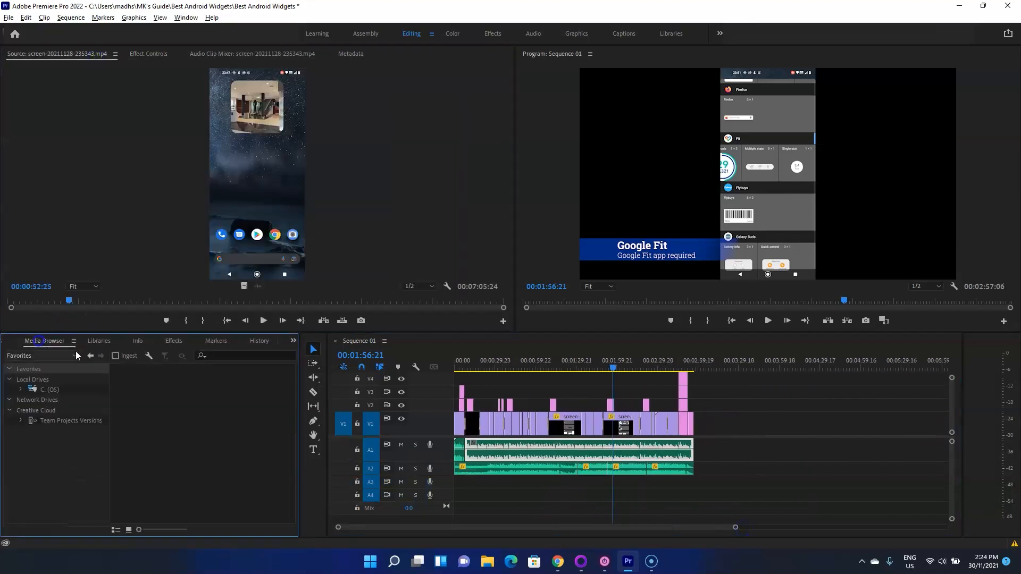
left_click(44, 340)
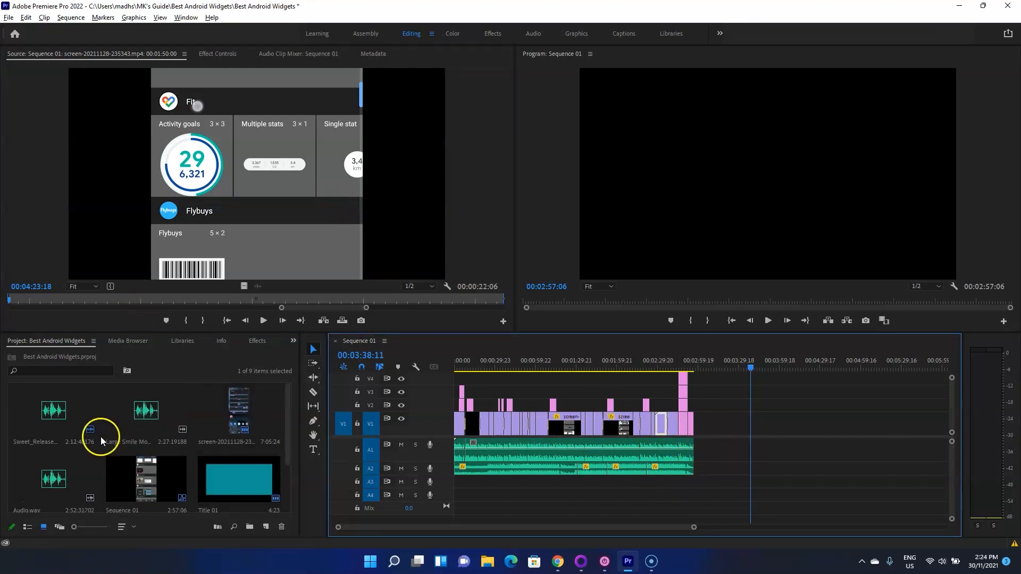
scroll("down", 3)
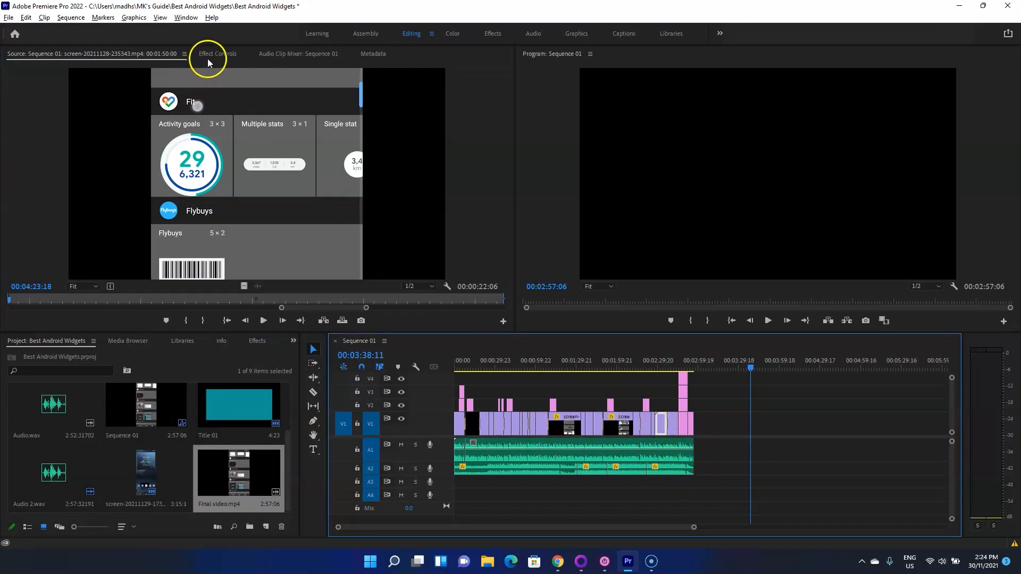
Select a screen-recording clip on V1 and show its Effect Controls motion and opacity.
left_click(621, 420)
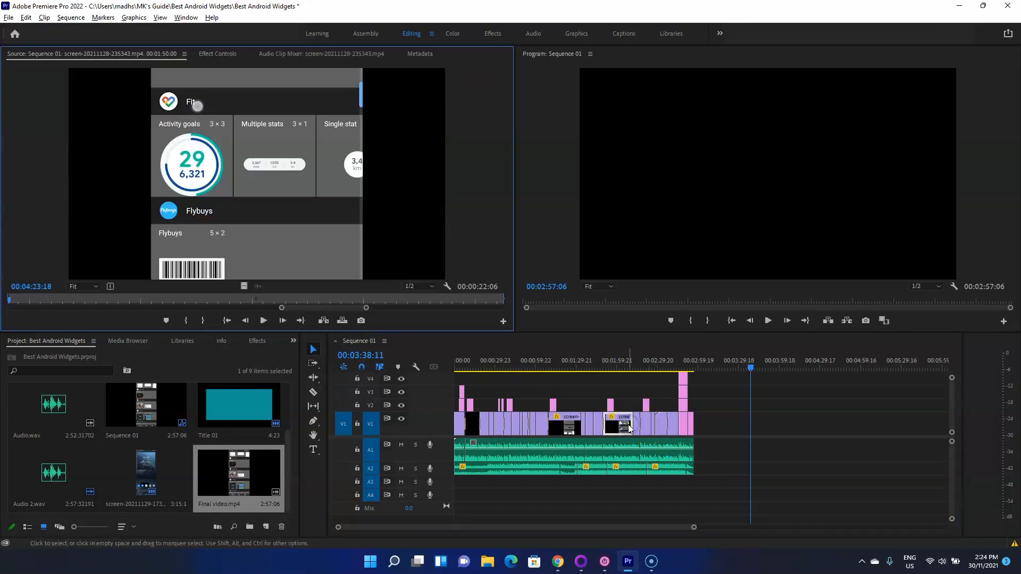
left_click(218, 53)
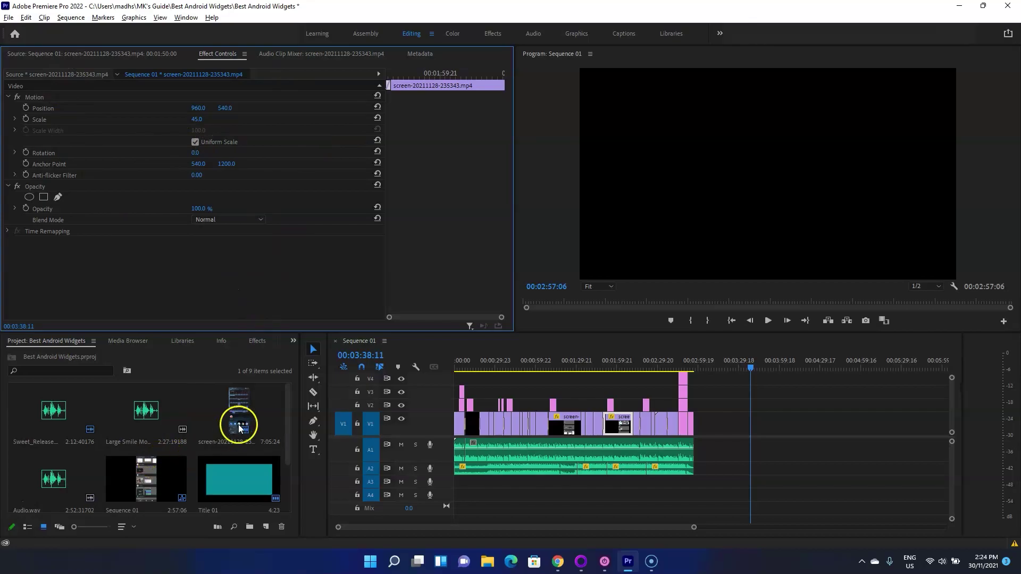
left_click(591, 562)
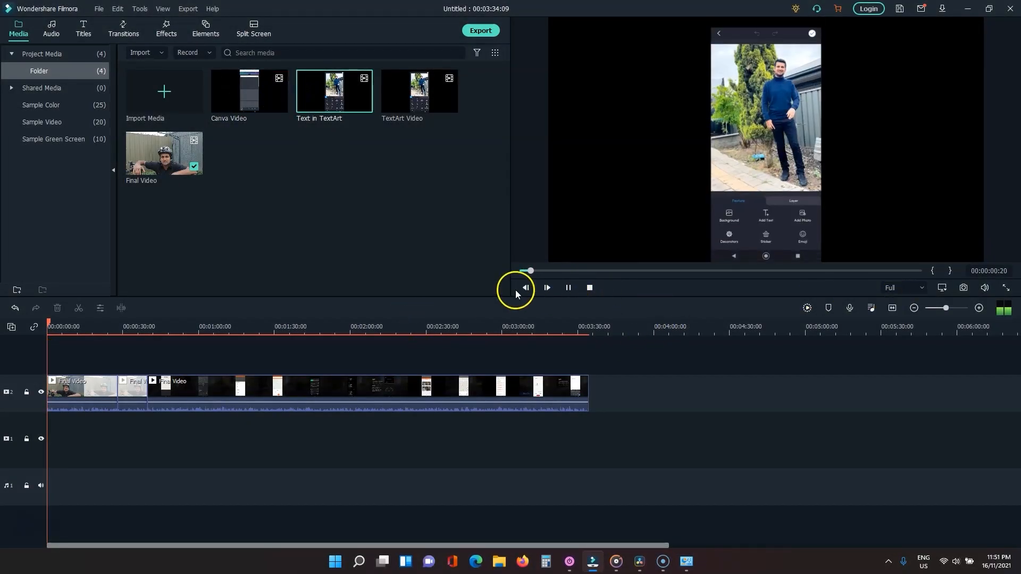
Pause playback, open Filmora's Titles library and preview the Title 1 template.
left_click(525, 288)
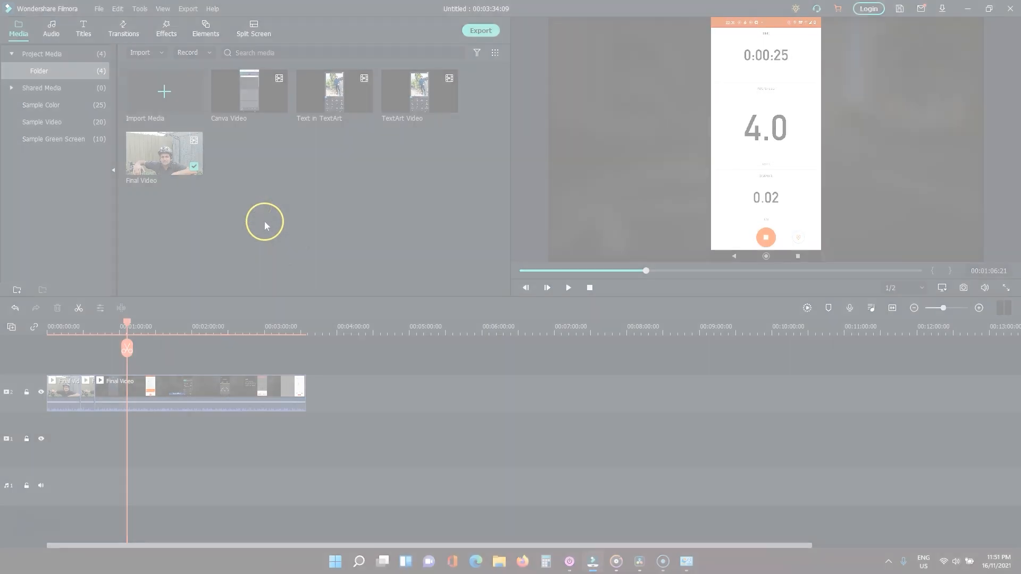
left_click(83, 28)
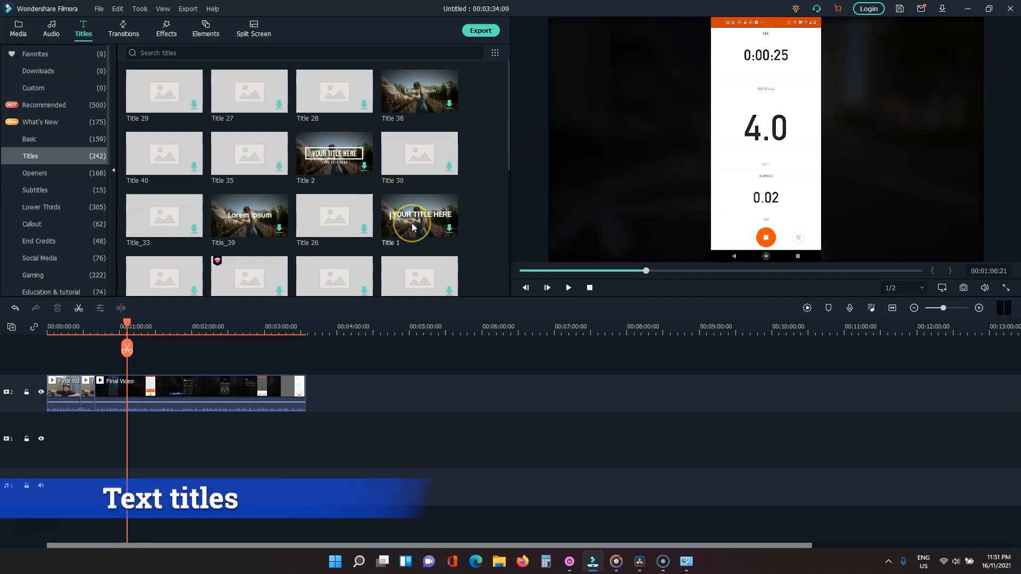
left_click(419, 215)
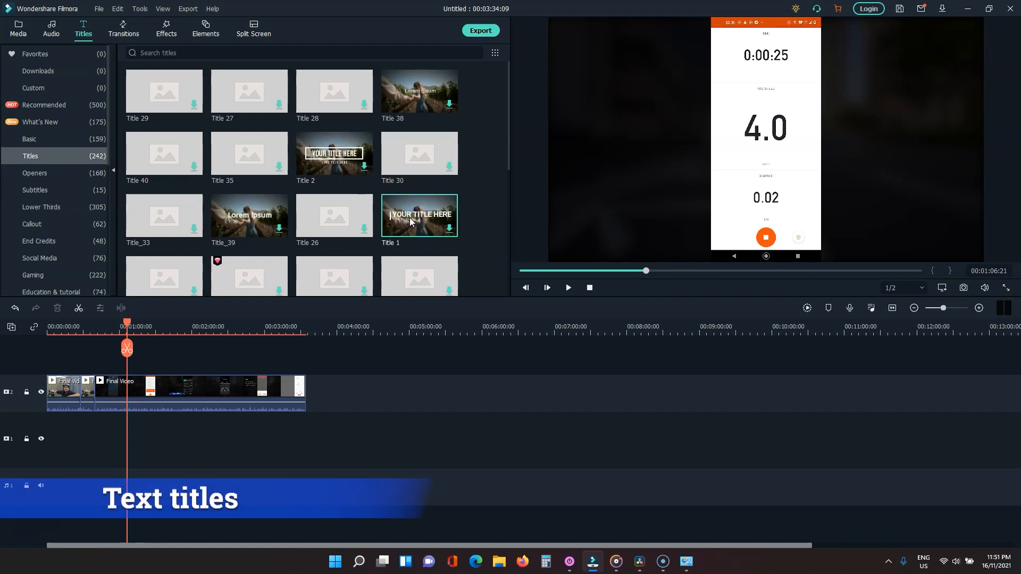
left_click(626, 561)
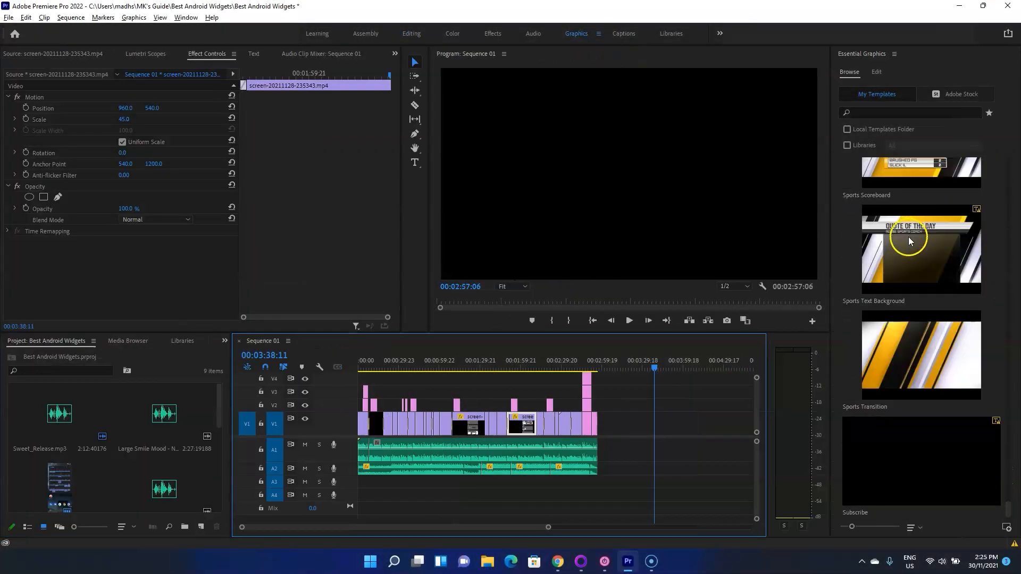
scroll("down", 3)
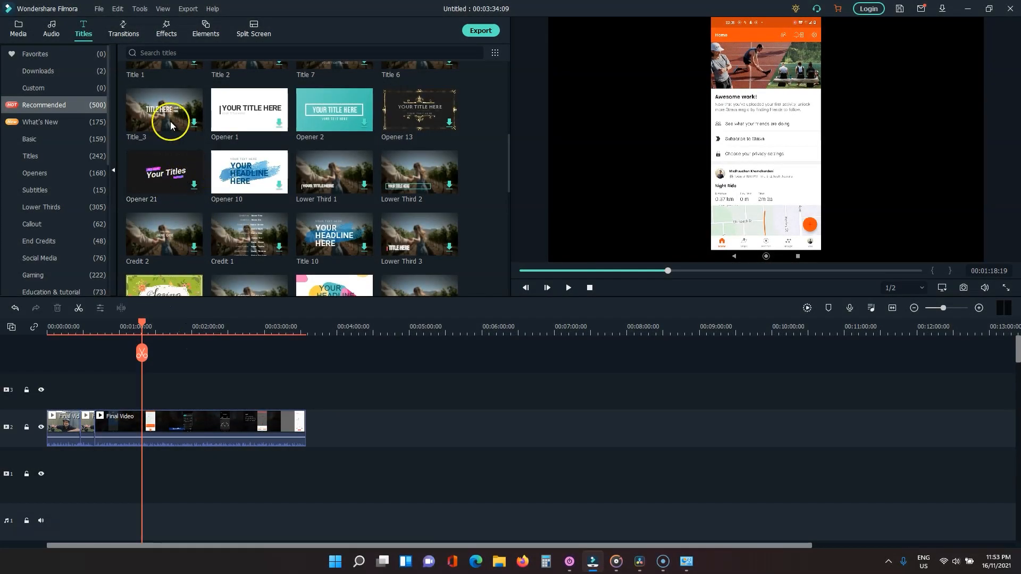
Browse Filmora's Speed Blur transitions, then download the Great2 element.
left_click(122, 28)
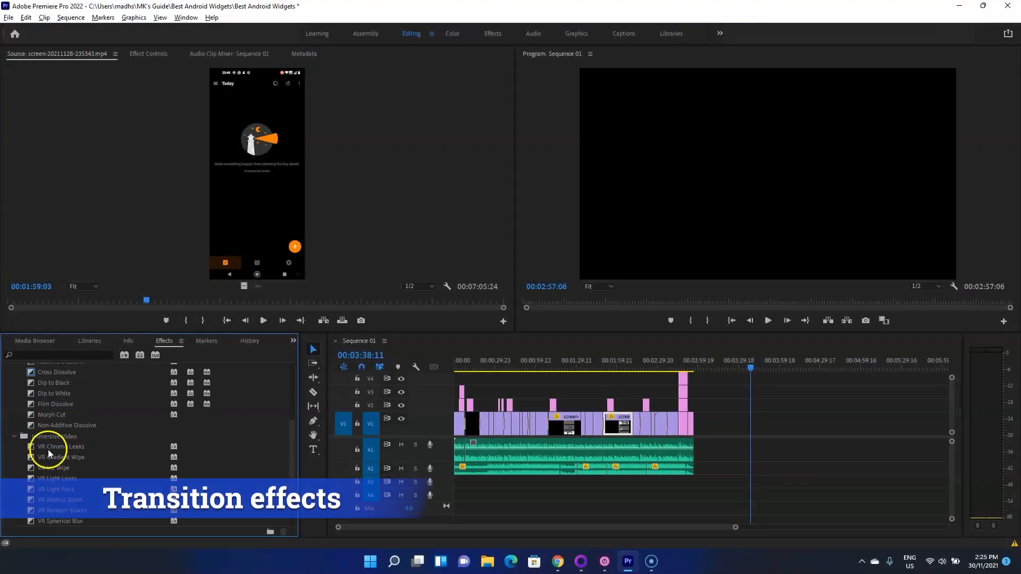
mouse_move(583, 384)
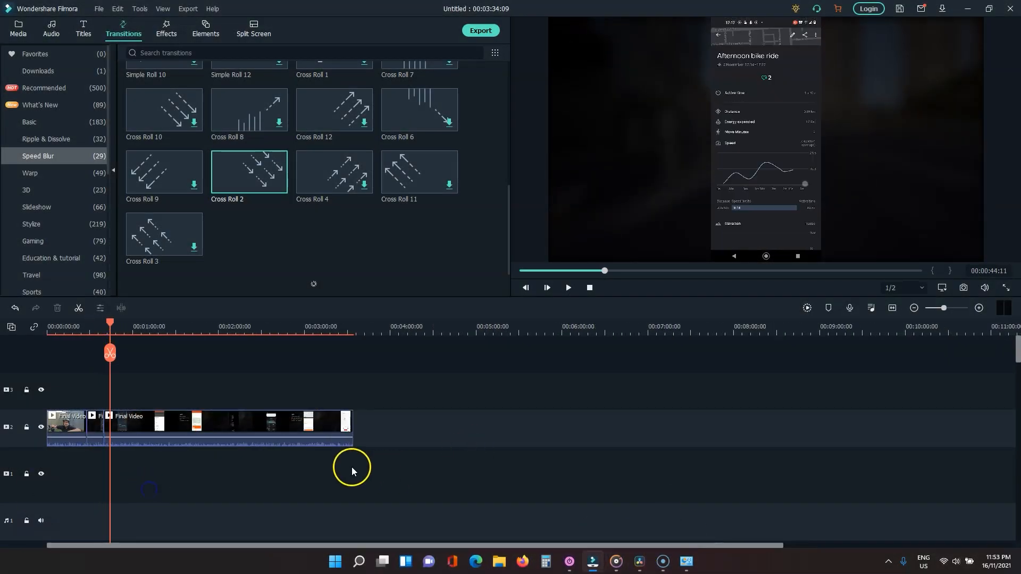
left_click(205, 29)
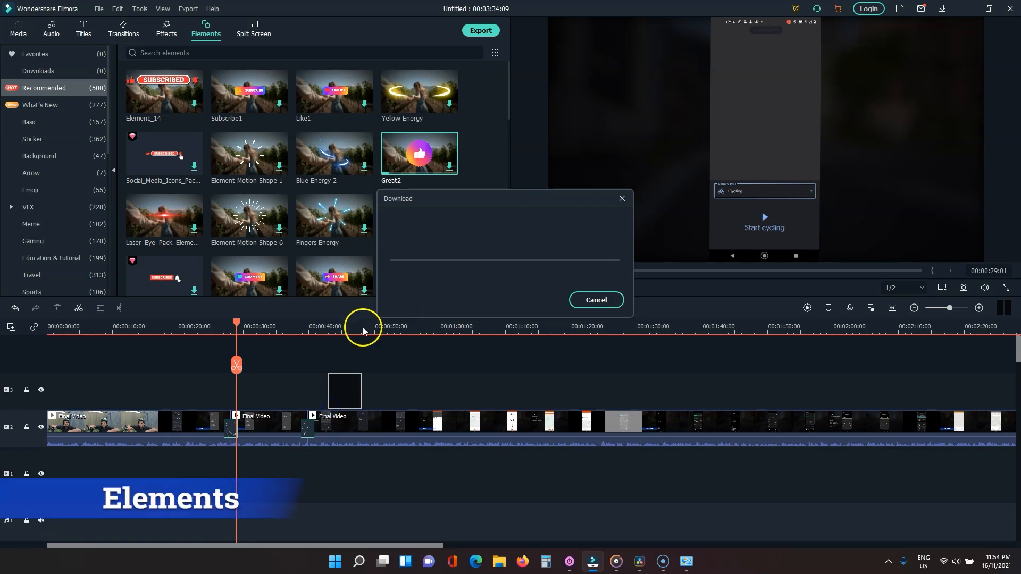
Place the Great2 thumbs-up sticker on track 3 around 44 seconds.
left_click(595, 300)
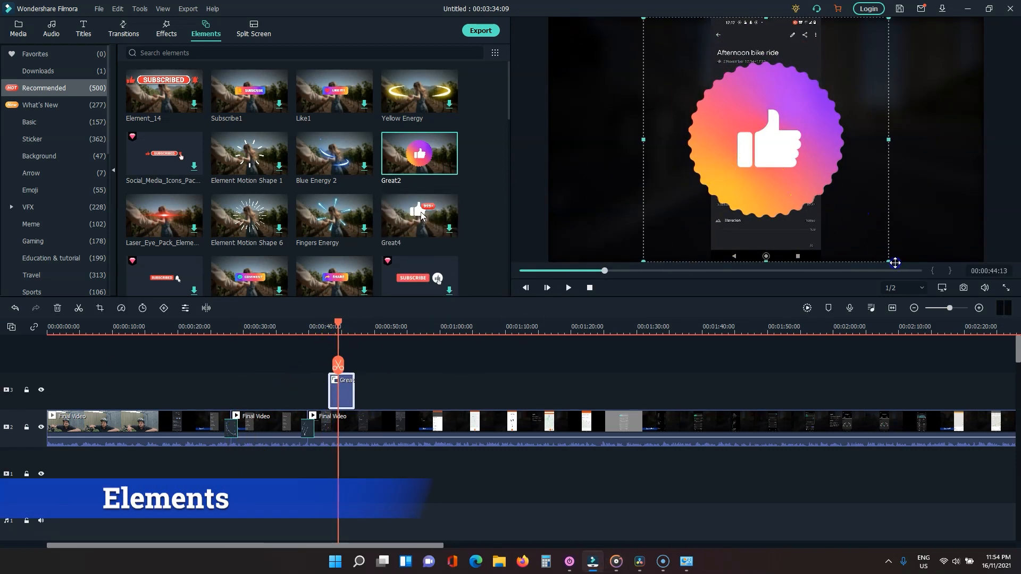
double_click(342, 391)
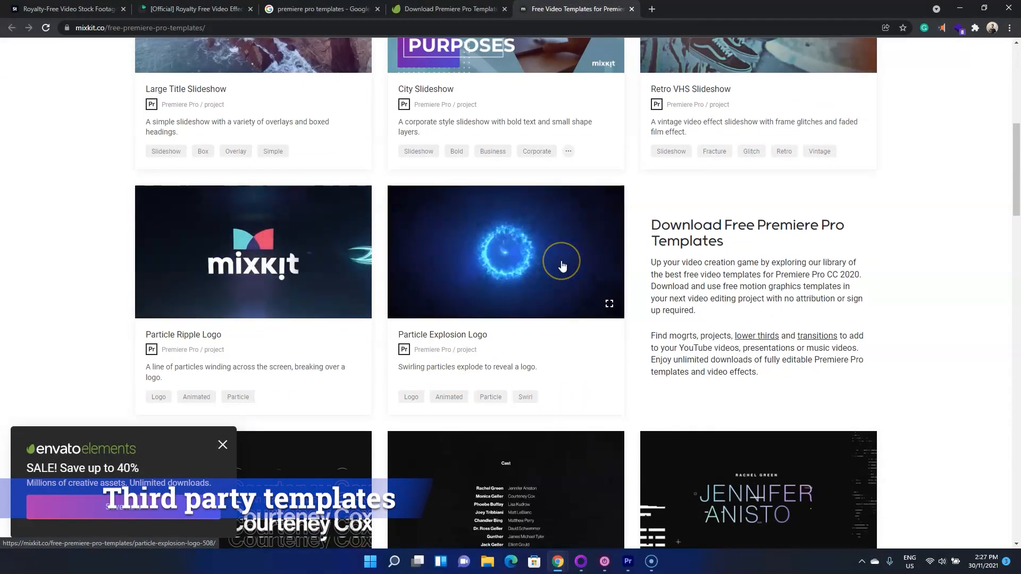
Scroll through Mixkit and Envato Elements Premiere Pro templates, then return to Premiere Pro.
scroll("down", 3)
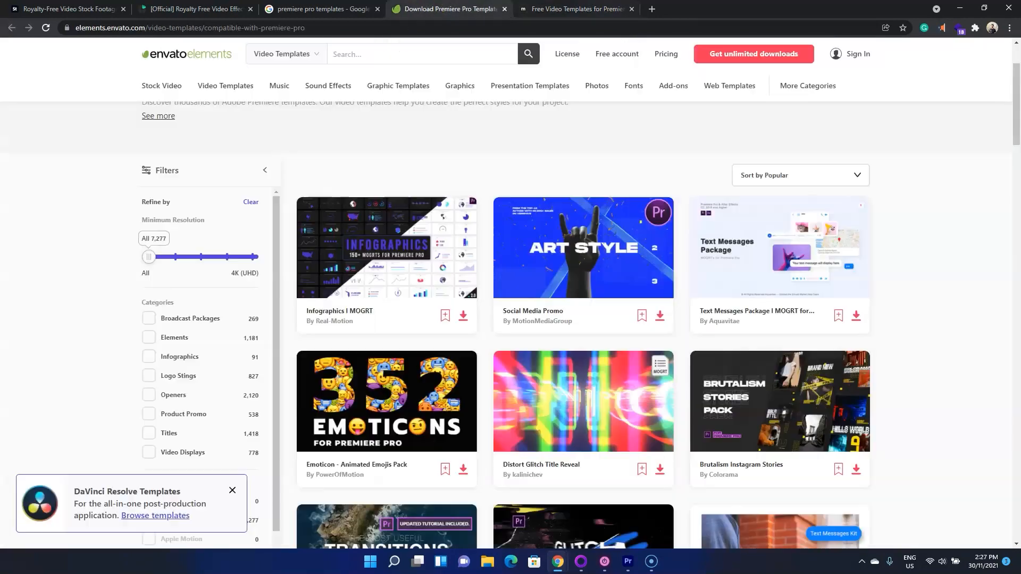
mouse_move(438, 266)
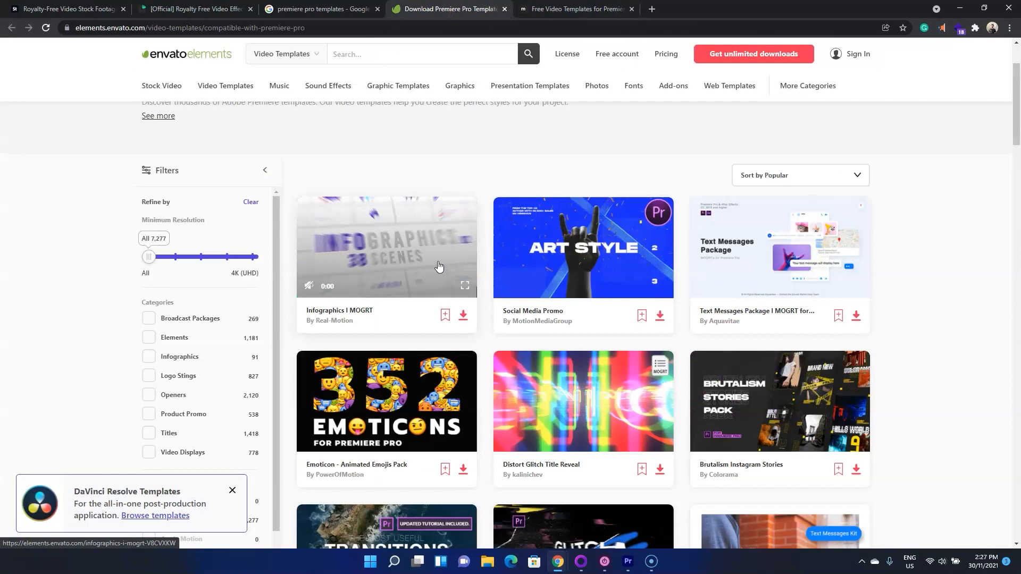
mouse_move(594, 256)
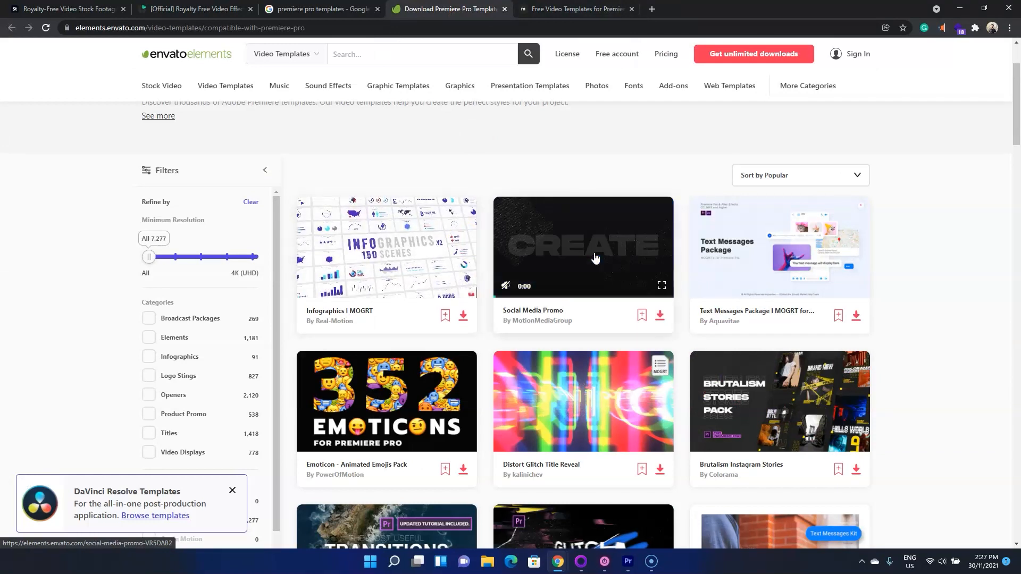
scroll("down", 3)
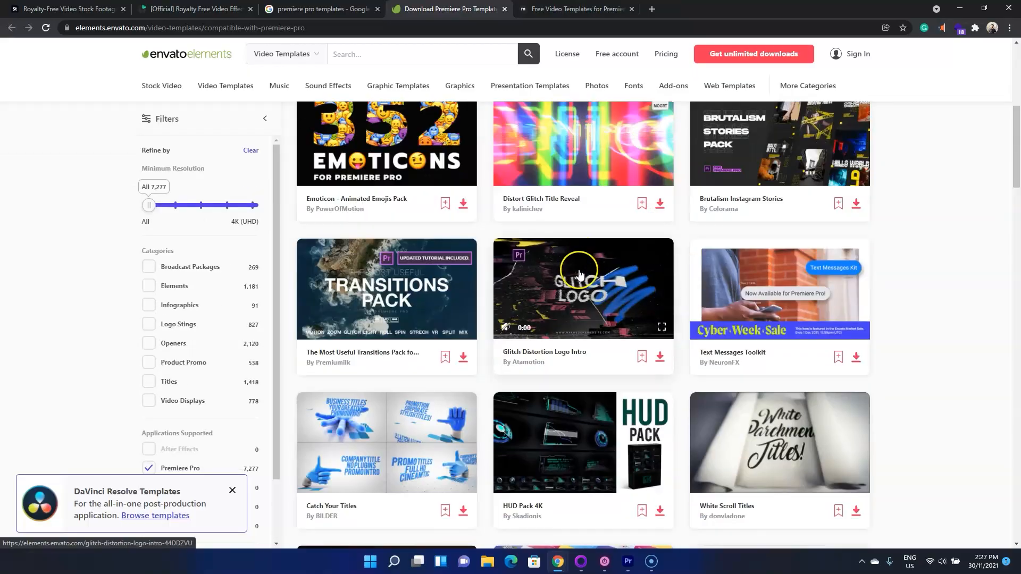
left_click(626, 562)
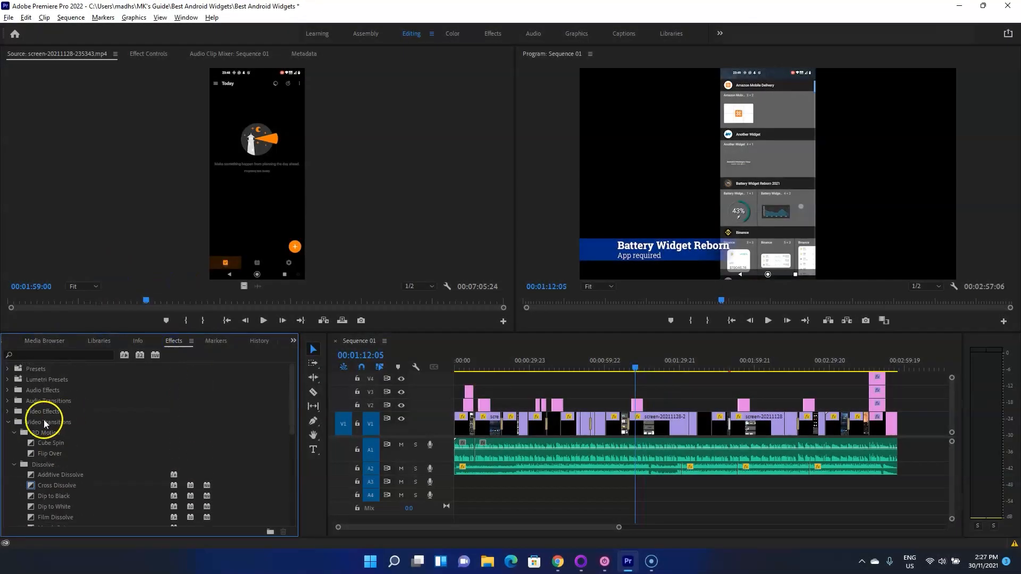
Collapse Video Transitions and search the Effects panel for 'blur'.
left_click(7, 422)
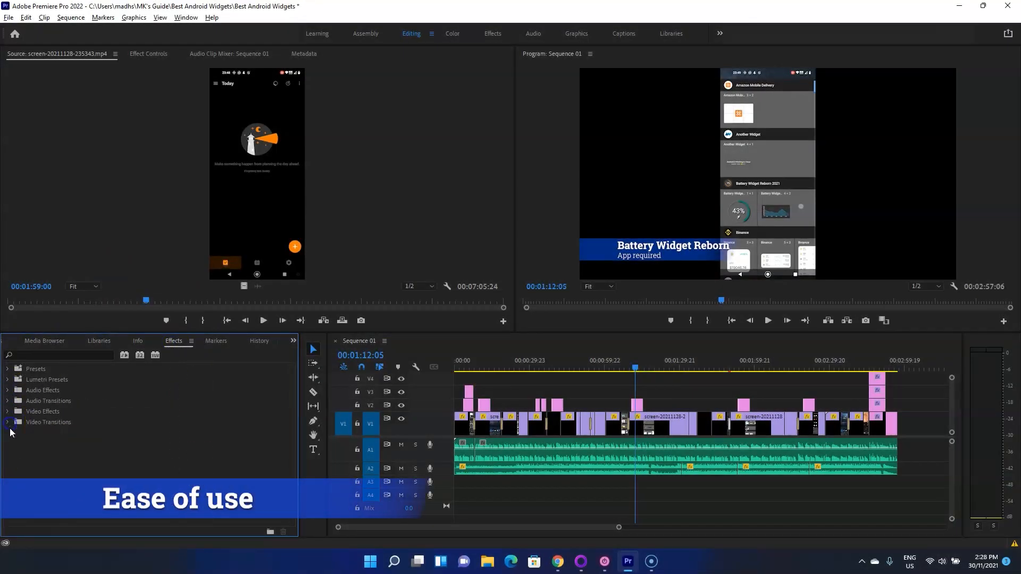
type("blur")
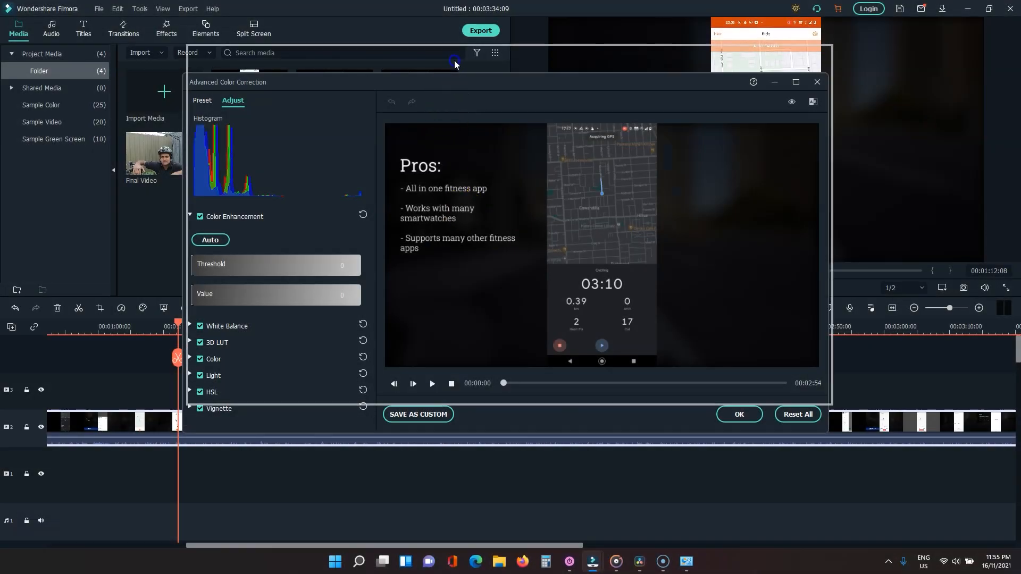
Close color correction, select the Final Video clip and trigger the watermark export prompt.
left_click_drag(455, 82, 456, 53)
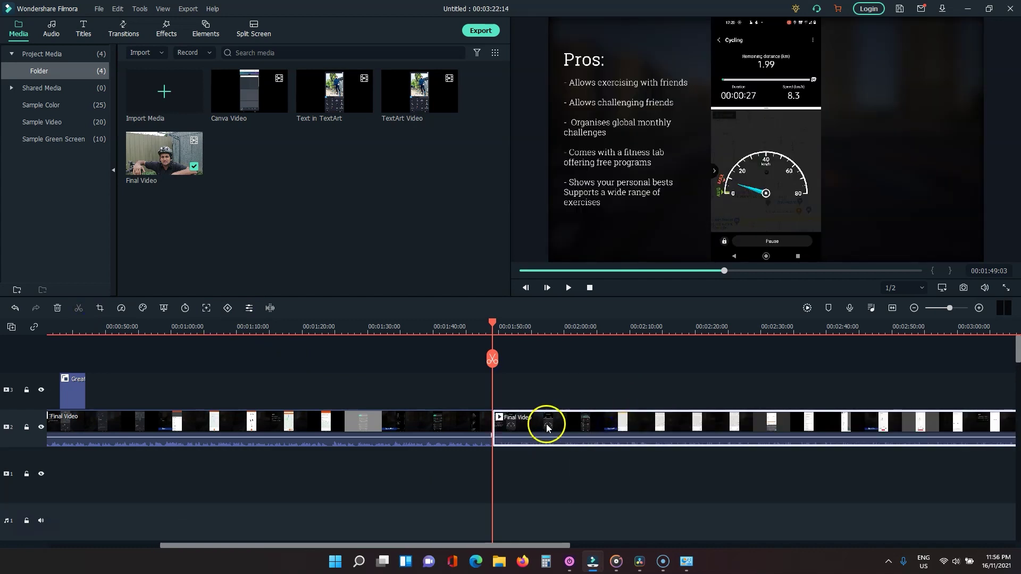
left_click(480, 30)
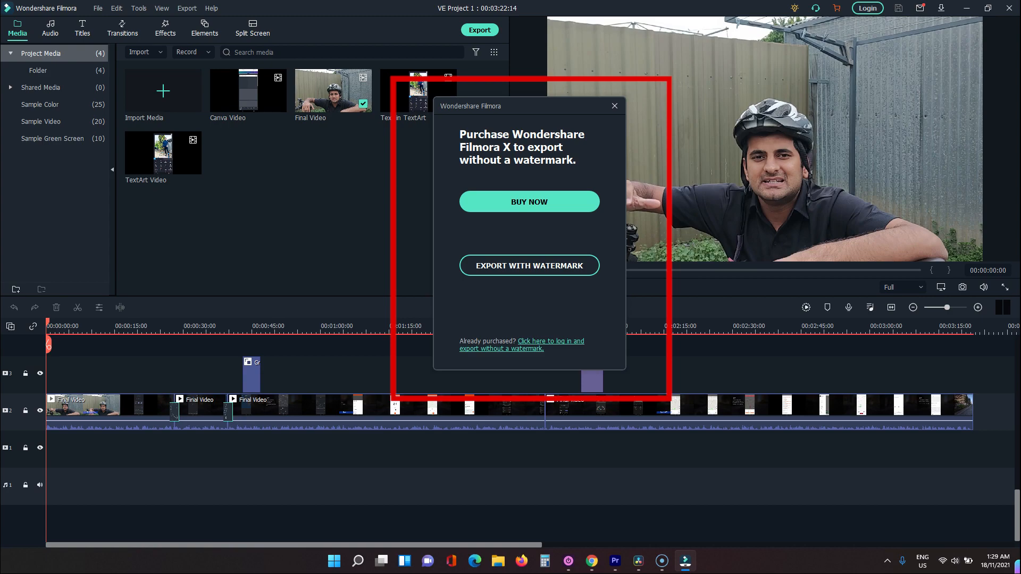
left_click(626, 560)
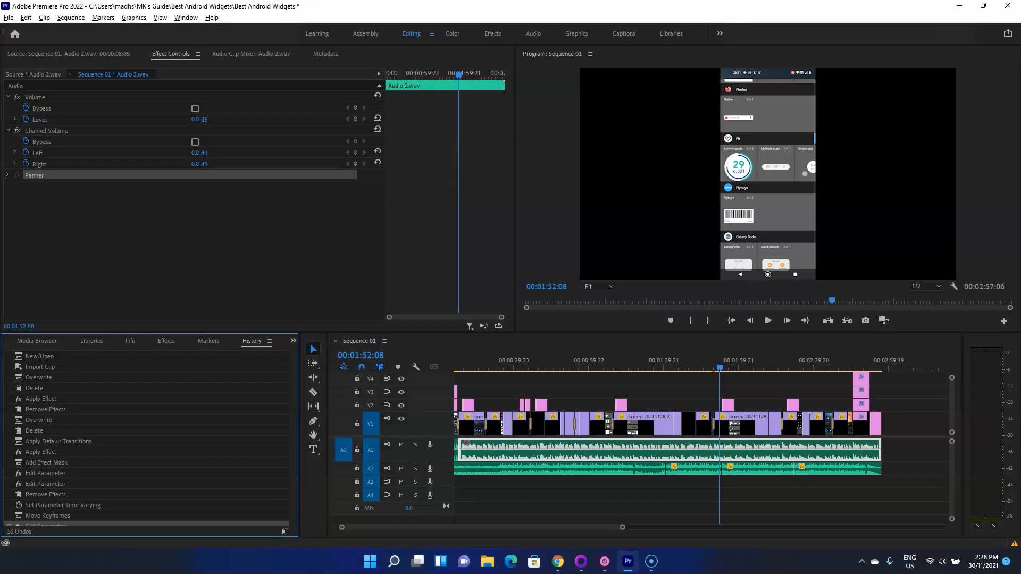
mouse_move(652, 367)
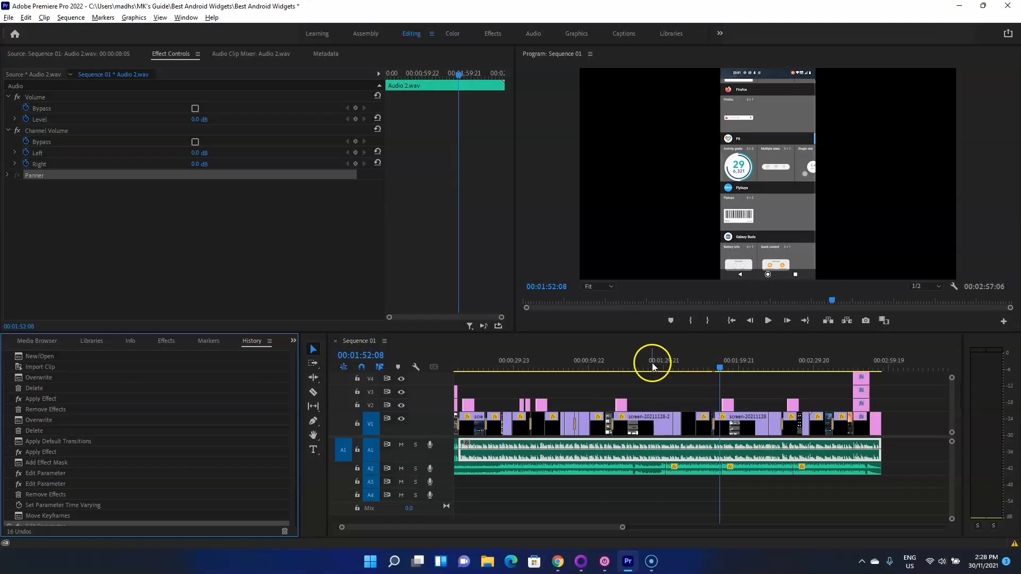
Open the Sequence menu and set the playhead near 00:00:56.
left_click(71, 17)
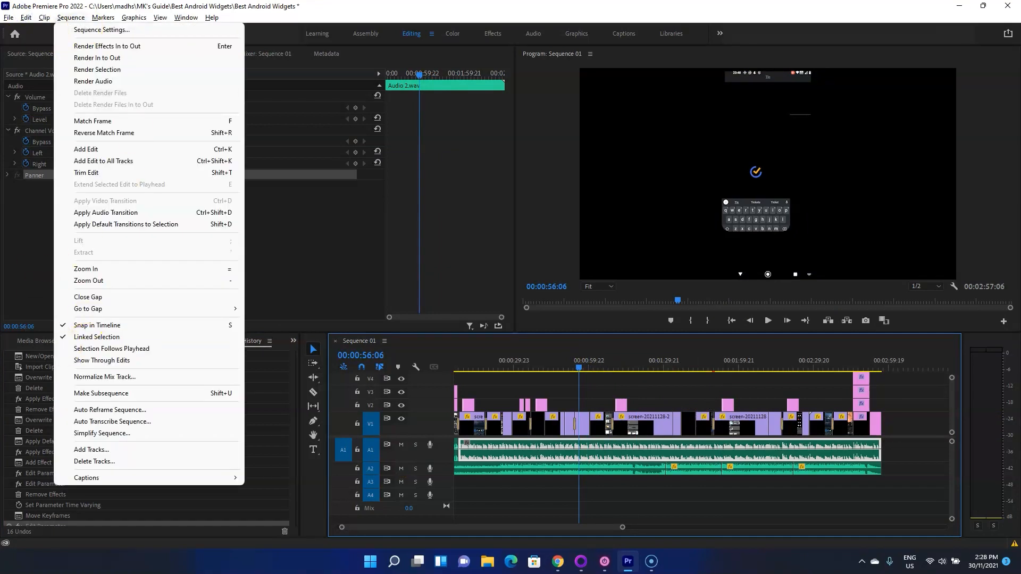
left_click(252, 208)
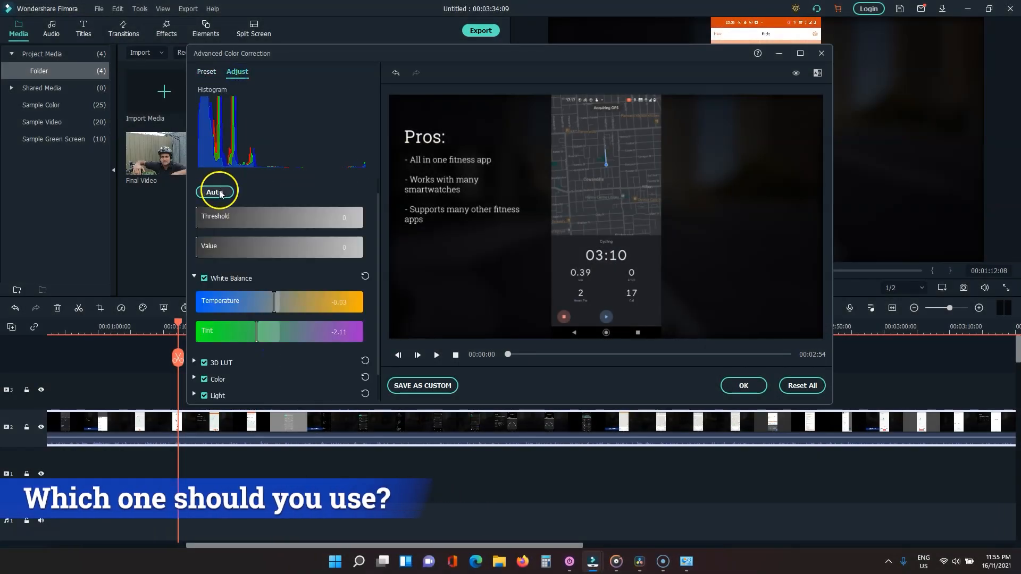
Auto-enhance the fitness app clip's colour in Advanced Color Correction and confirm with OK.
left_click(214, 192)
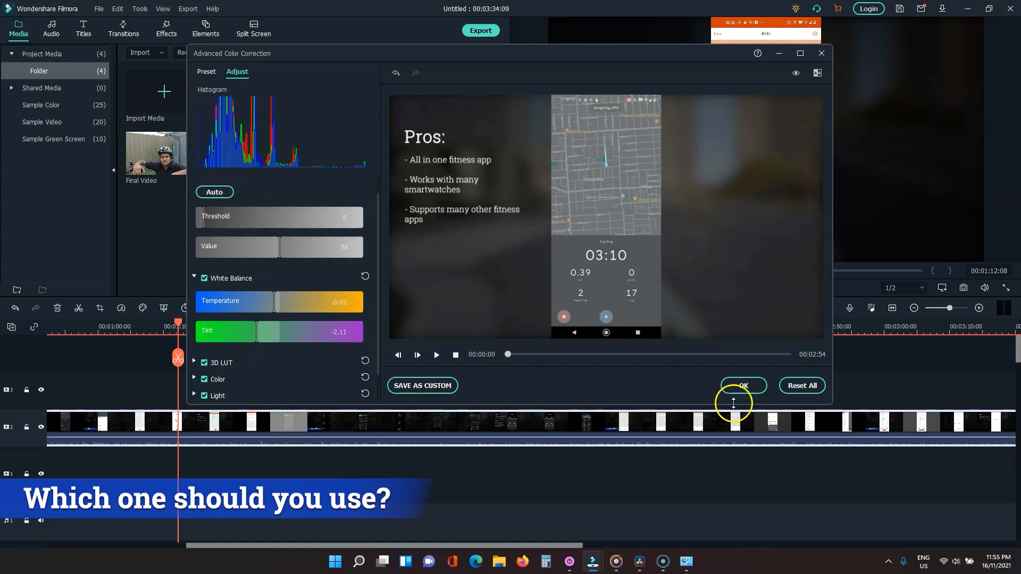
left_click(742, 385)
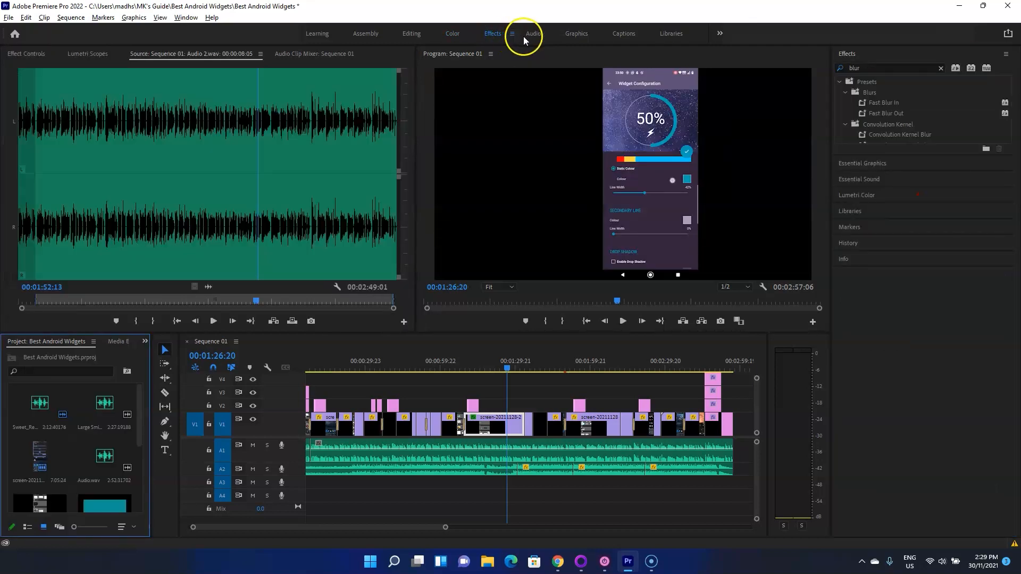
Switch through the Audio and Graphics workspaces, then bring up the File menu.
left_click(576, 33)
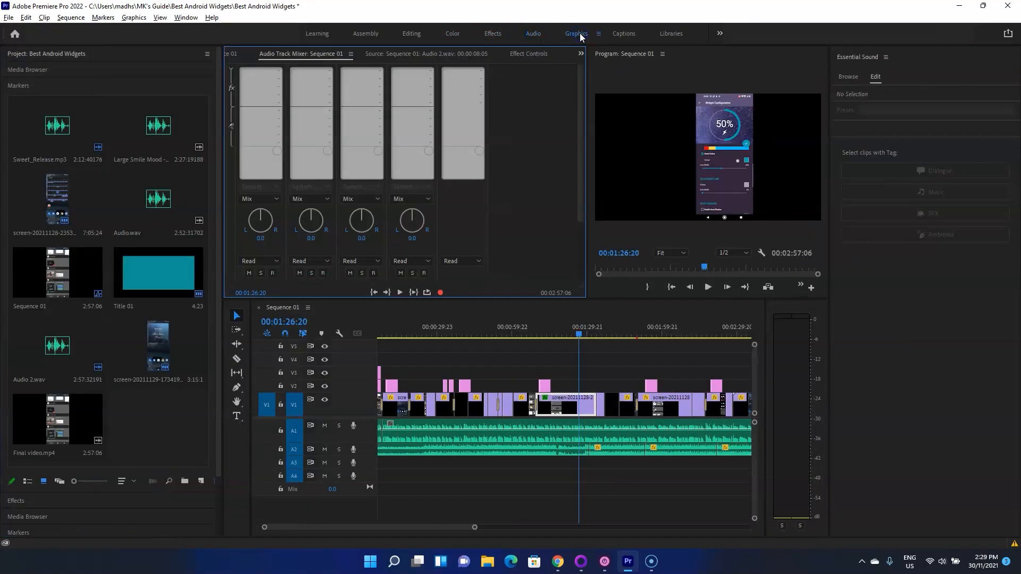
left_click(576, 33)
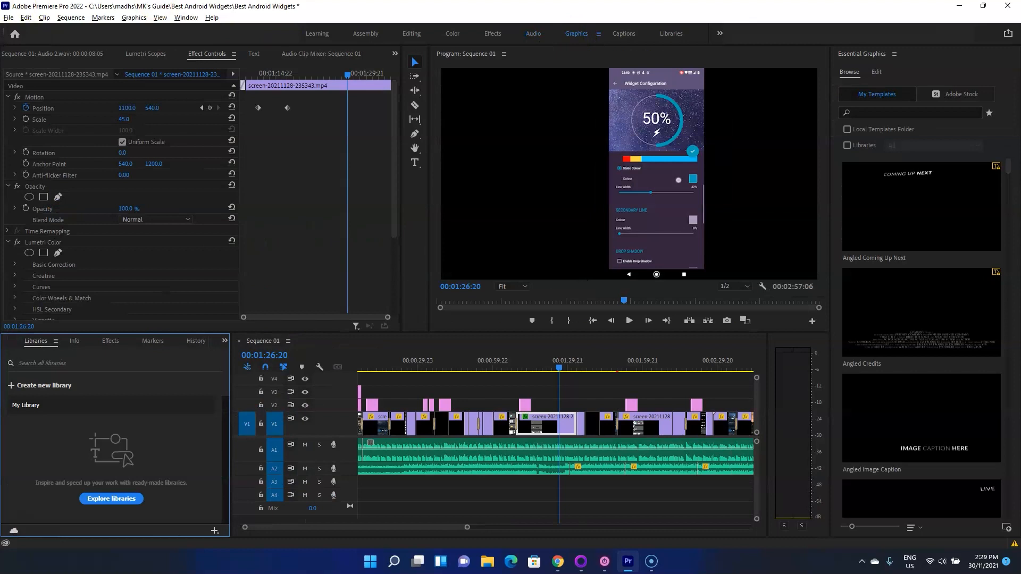
left_click(8, 18)
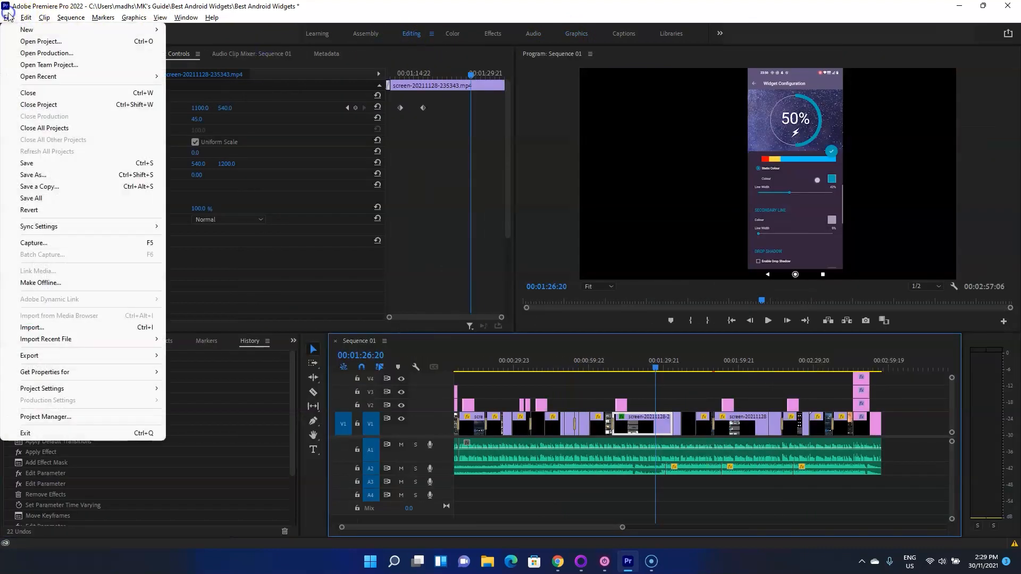